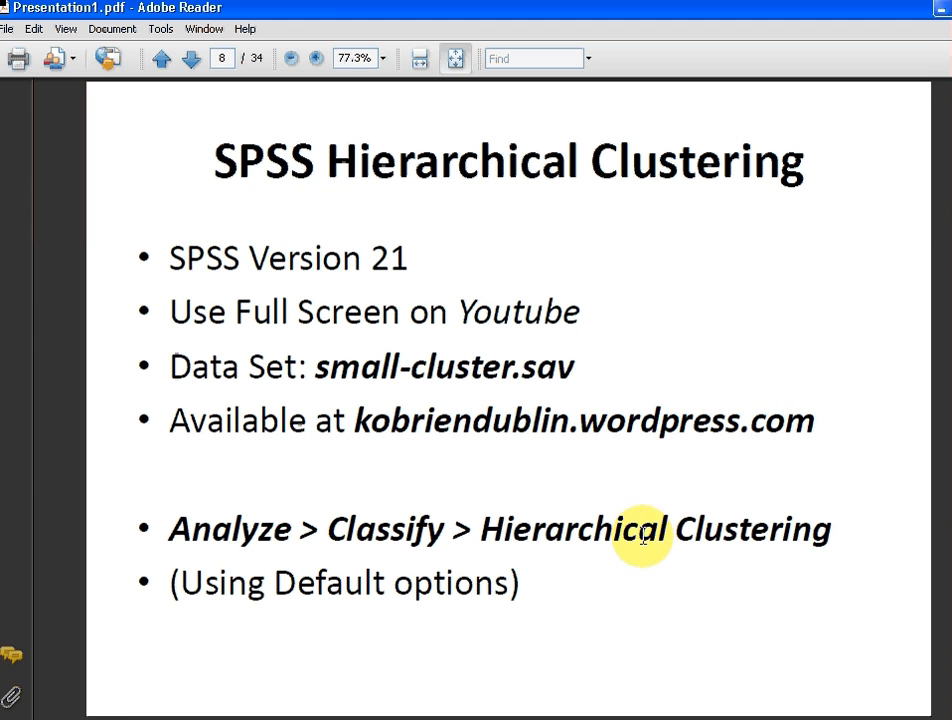
pyautogui.moveTo(440, 528)
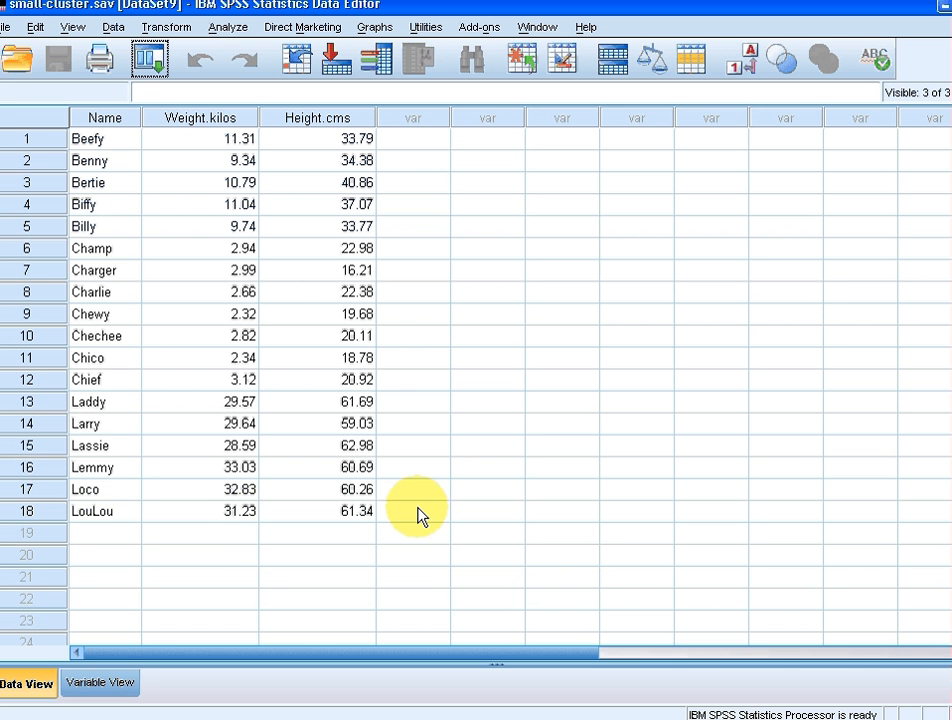
# Step: Select the dog names and open the Hierarchical Cluster dialog from Analyze > Classify
pyautogui.click(104, 117)
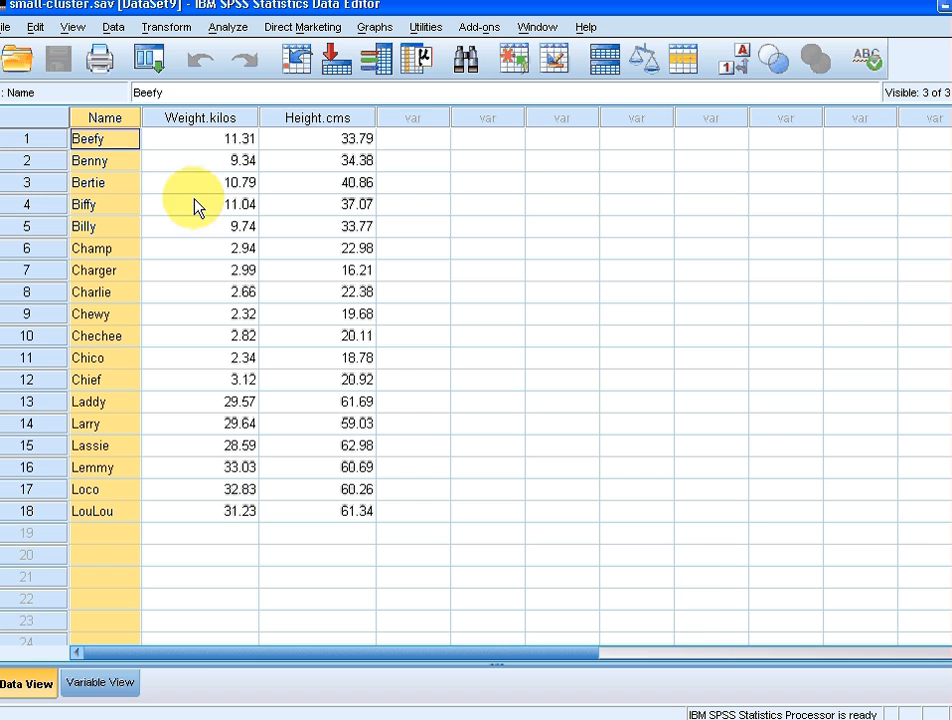
pyautogui.moveTo(688, 583)
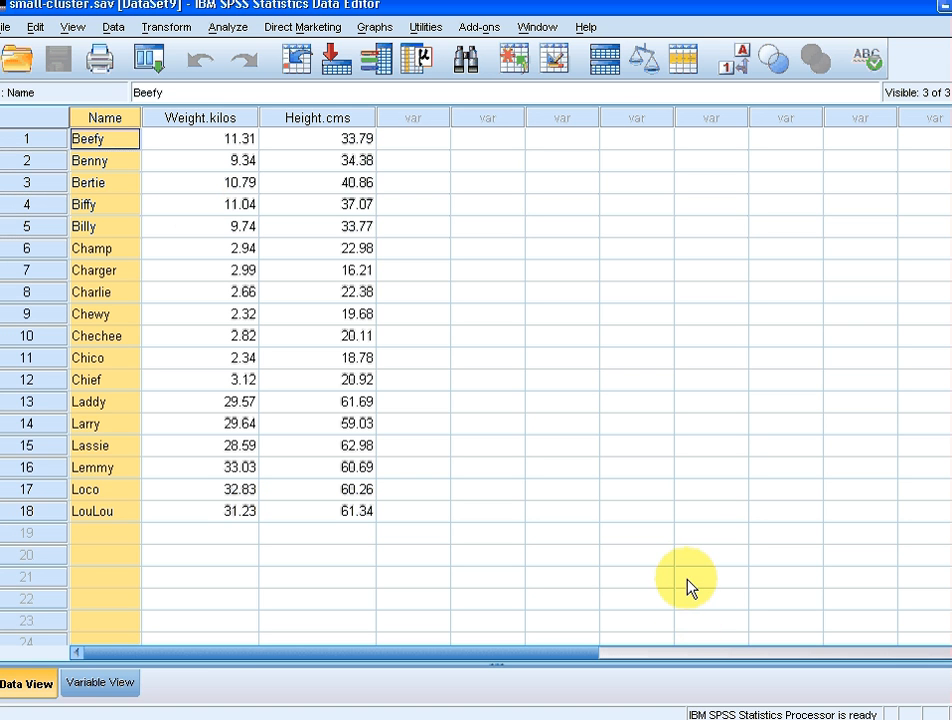
pyautogui.moveTo(603, 288)
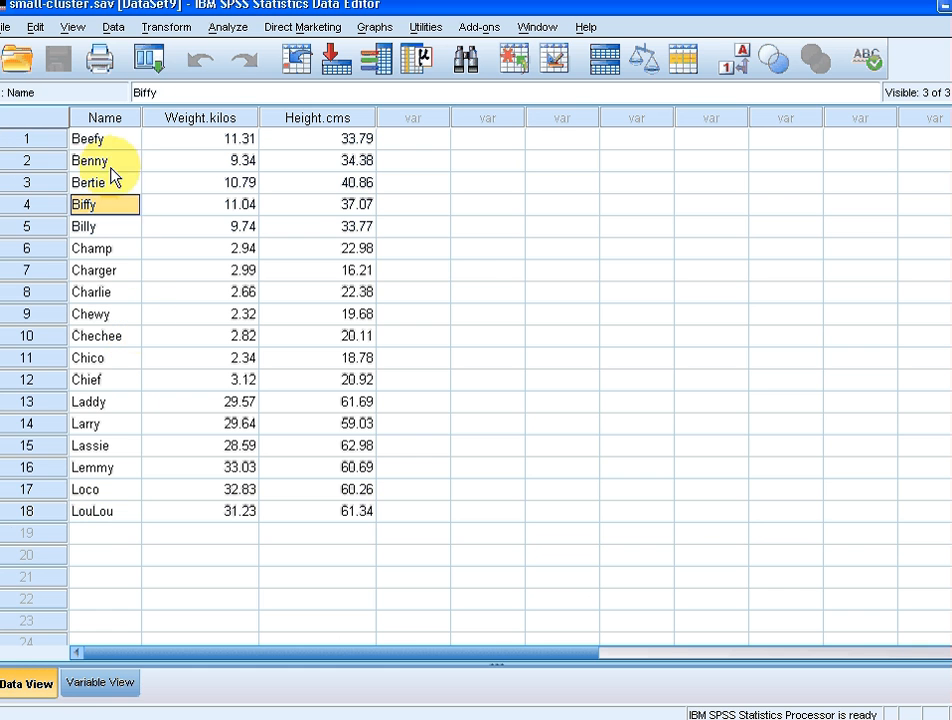
pyautogui.click(90, 160)
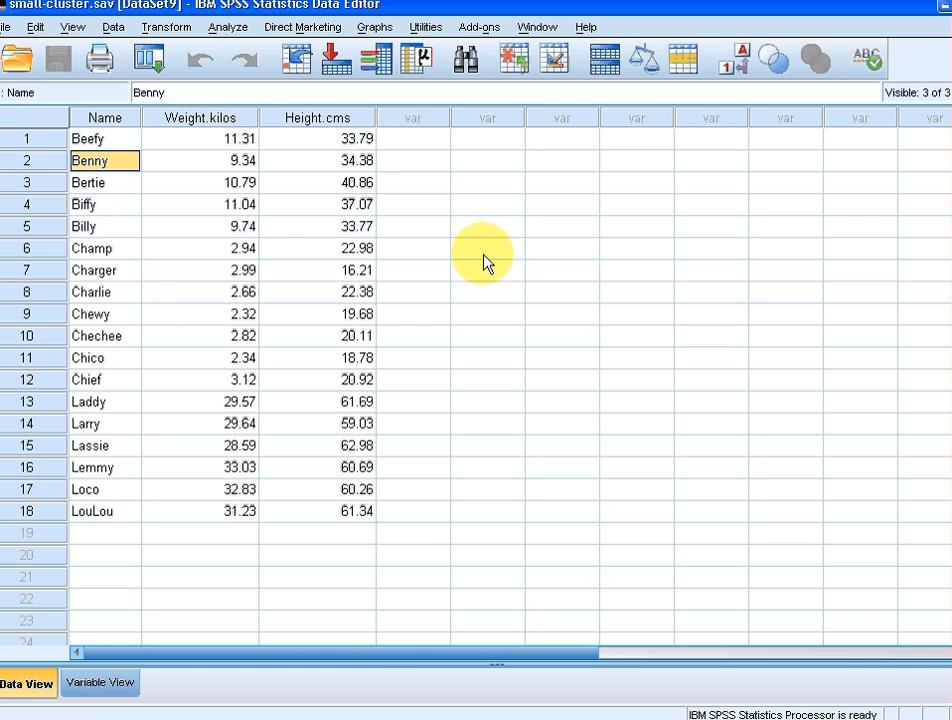
pyautogui.moveTo(228, 27)
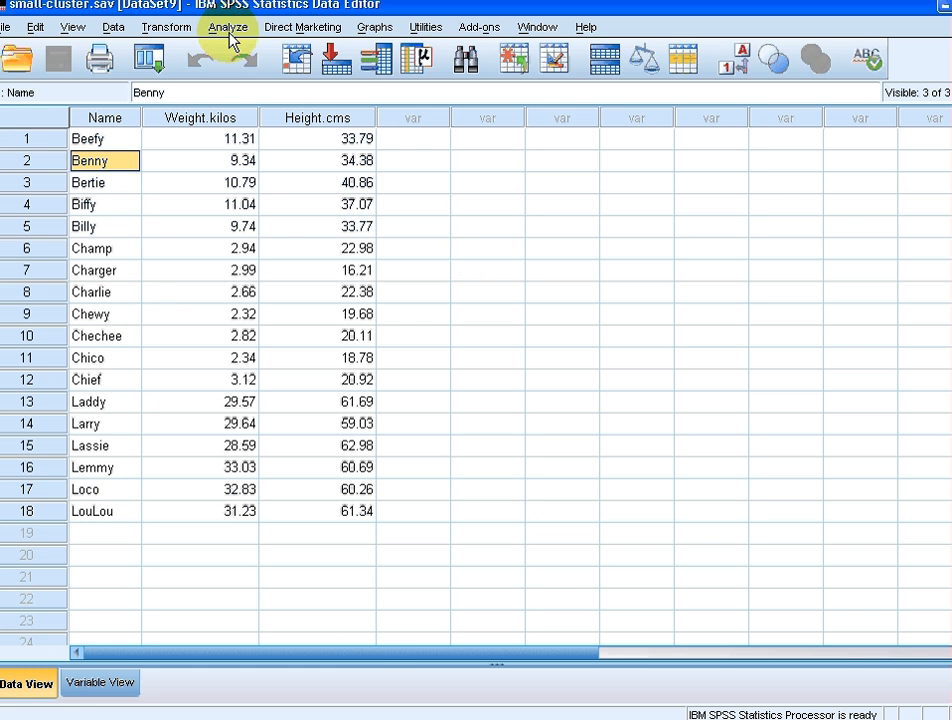
pyautogui.click(228, 27)
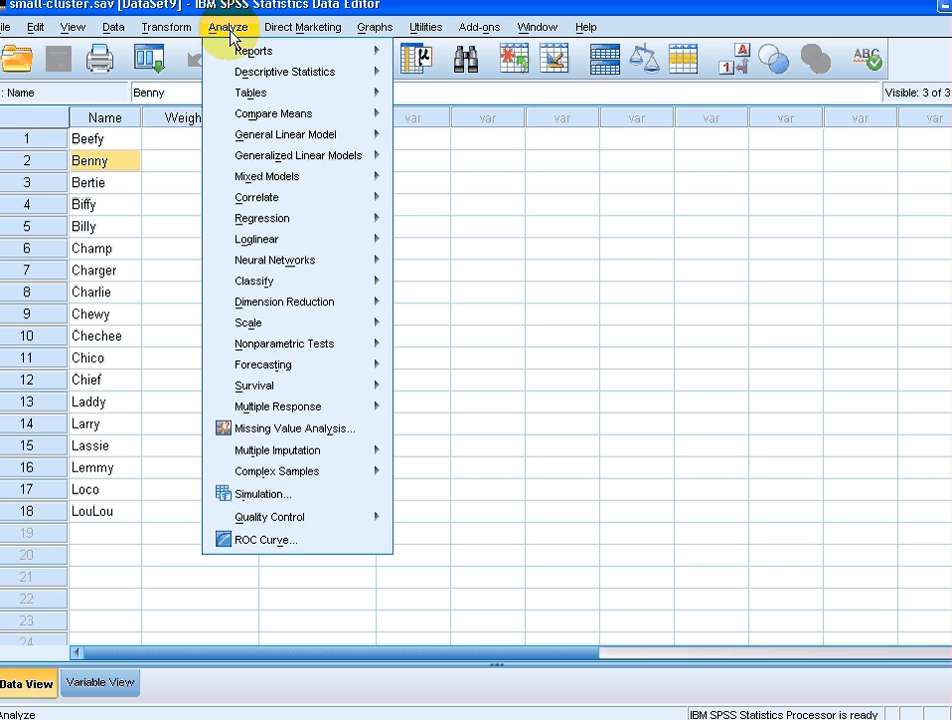
pyautogui.moveTo(254, 281)
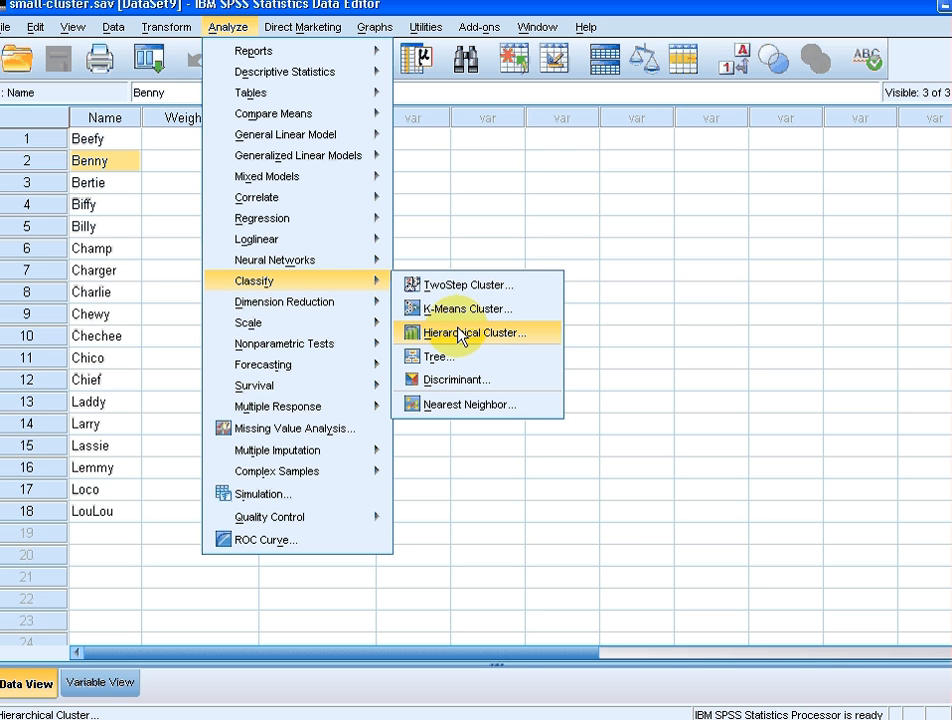
pyautogui.moveTo(527, 334)
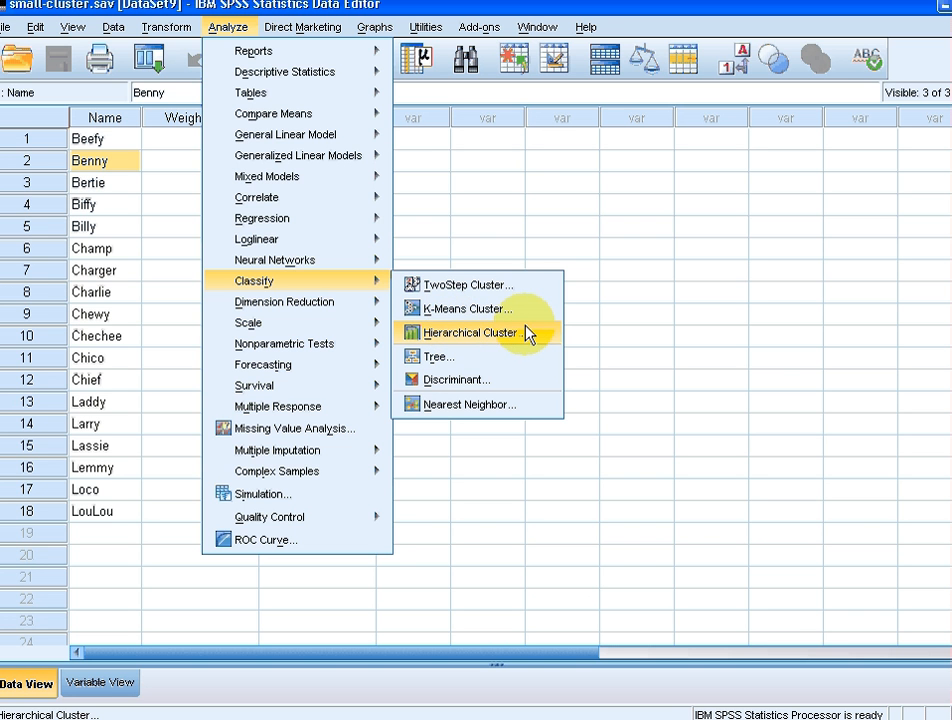
pyautogui.click(462, 332)
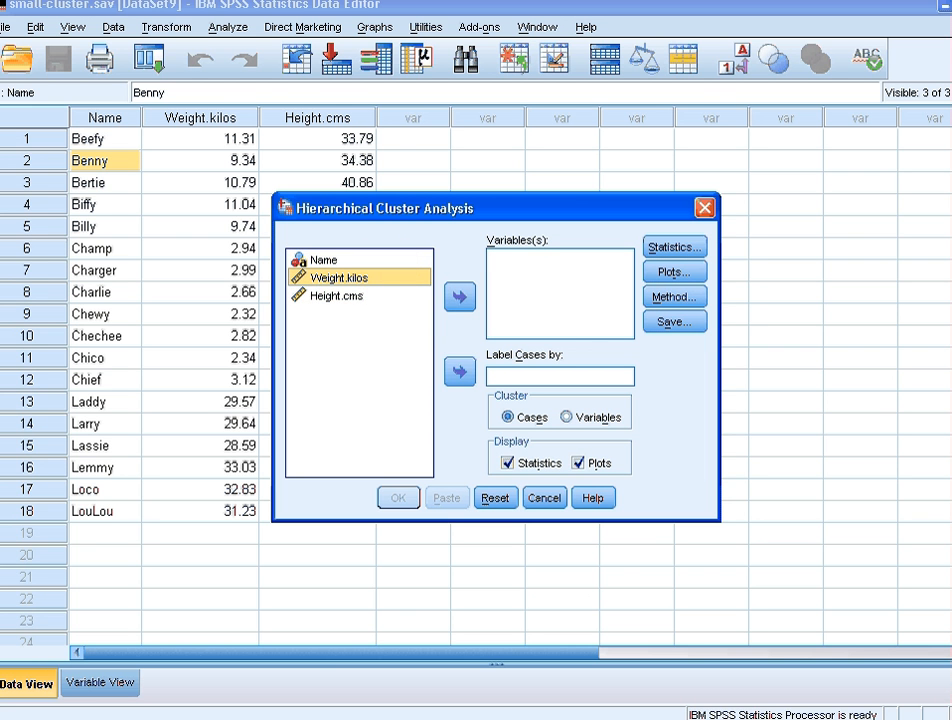
# Step: Use Weight.kilos and Height.cms as clustering variables and label cases by Name
pyautogui.click(333, 295)
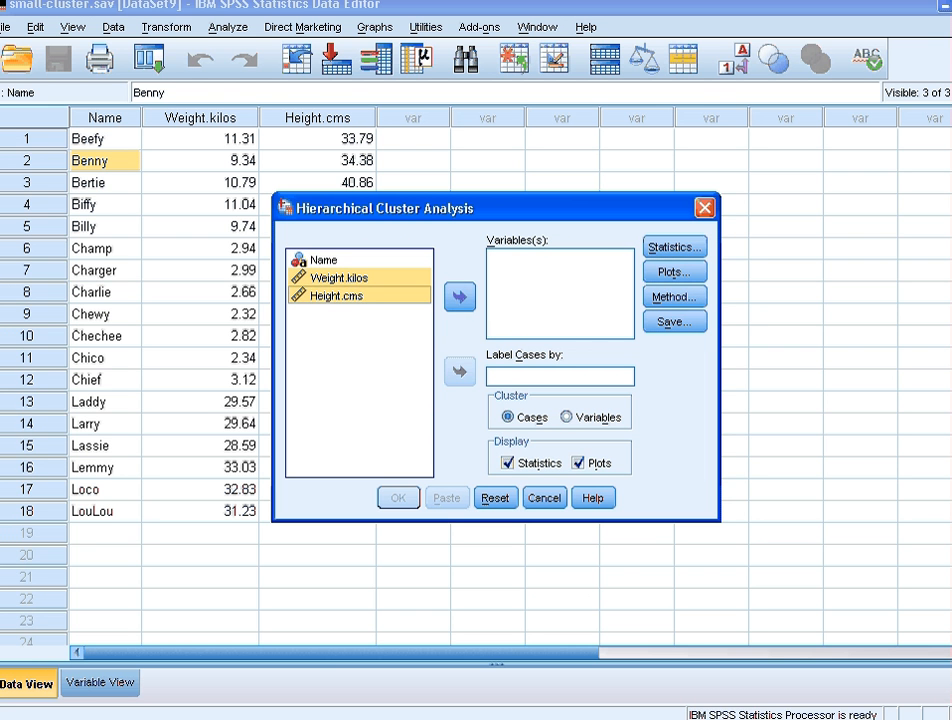
pyautogui.click(459, 296)
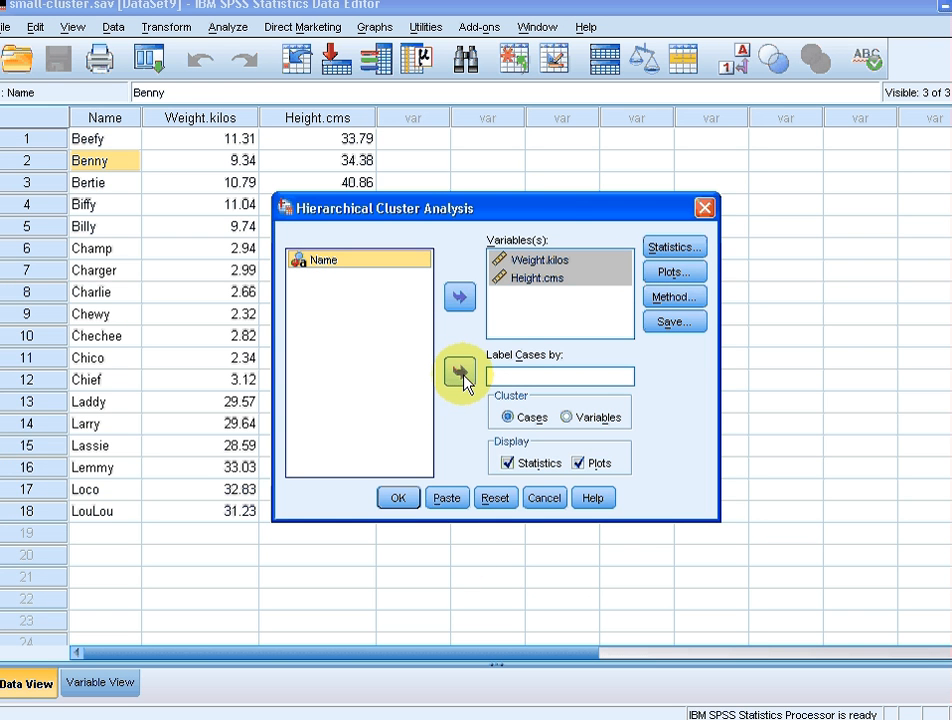
pyautogui.click(459, 372)
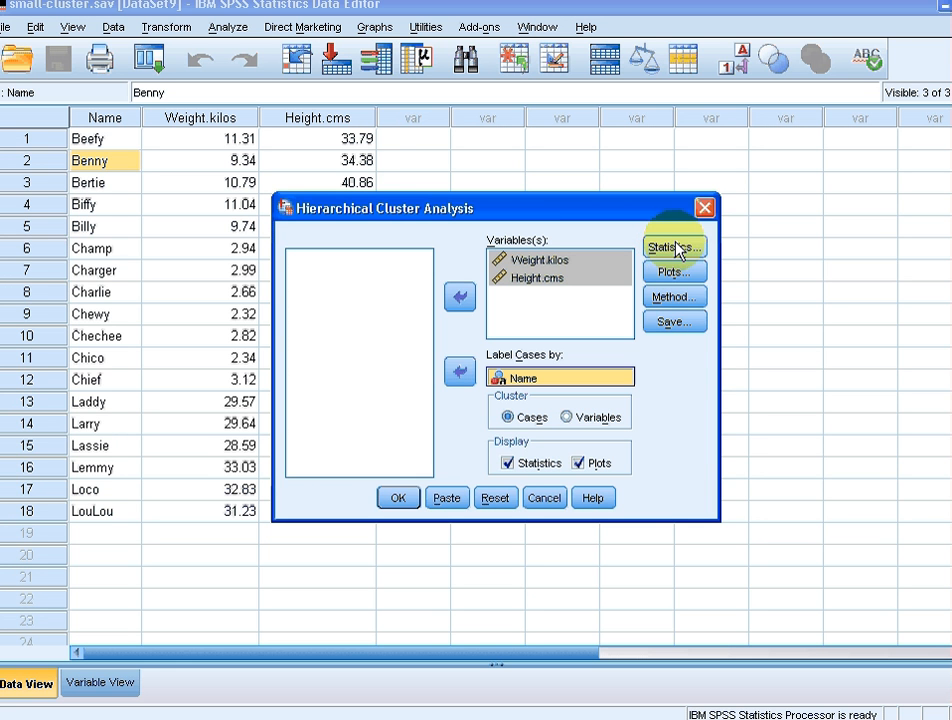
# Step: Switch off the agglomeration schedule in Statistics and request a dendrogram in Plots
pyautogui.click(674, 247)
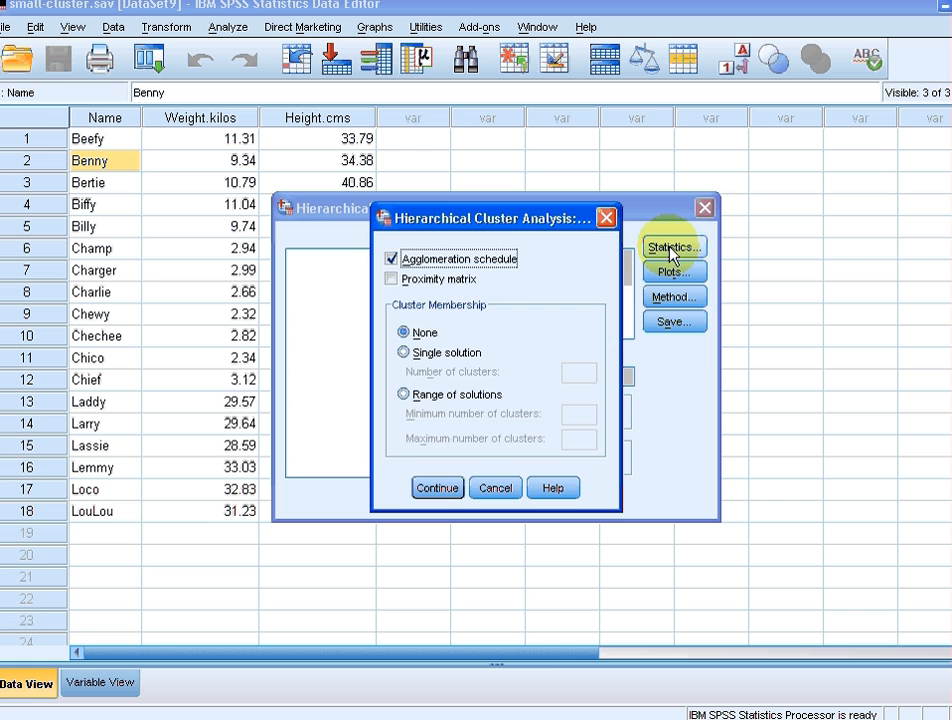
pyautogui.click(391, 258)
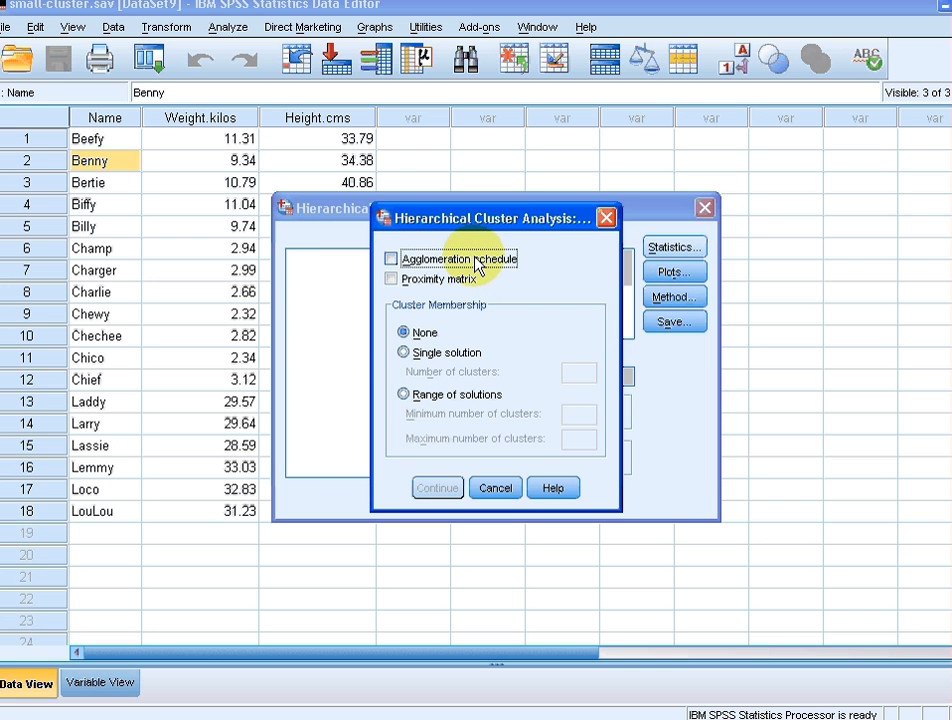
pyautogui.click(391, 278)
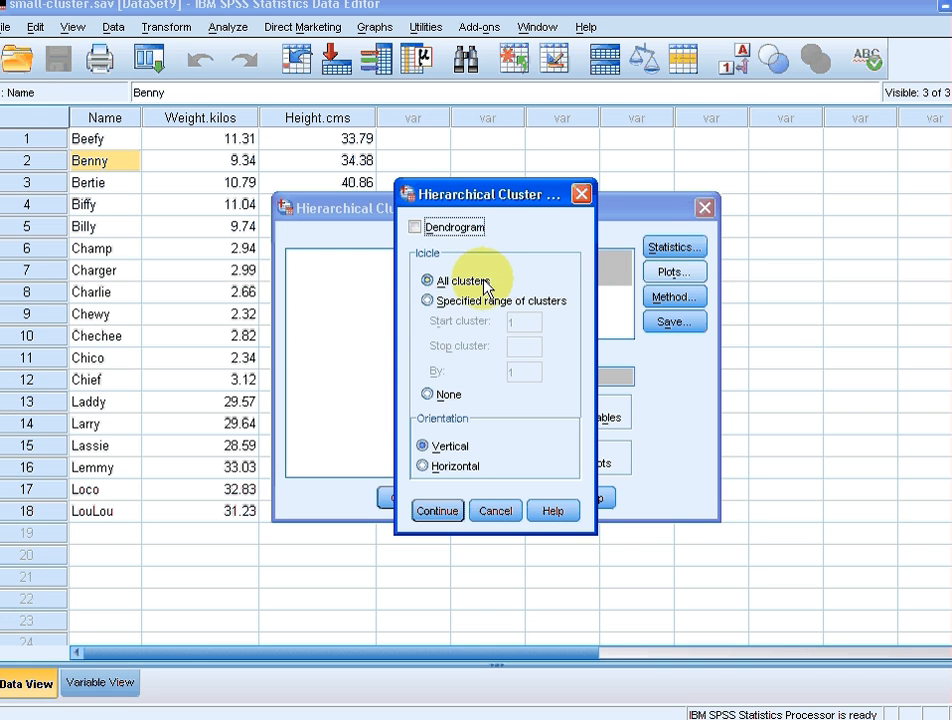
pyautogui.click(415, 227)
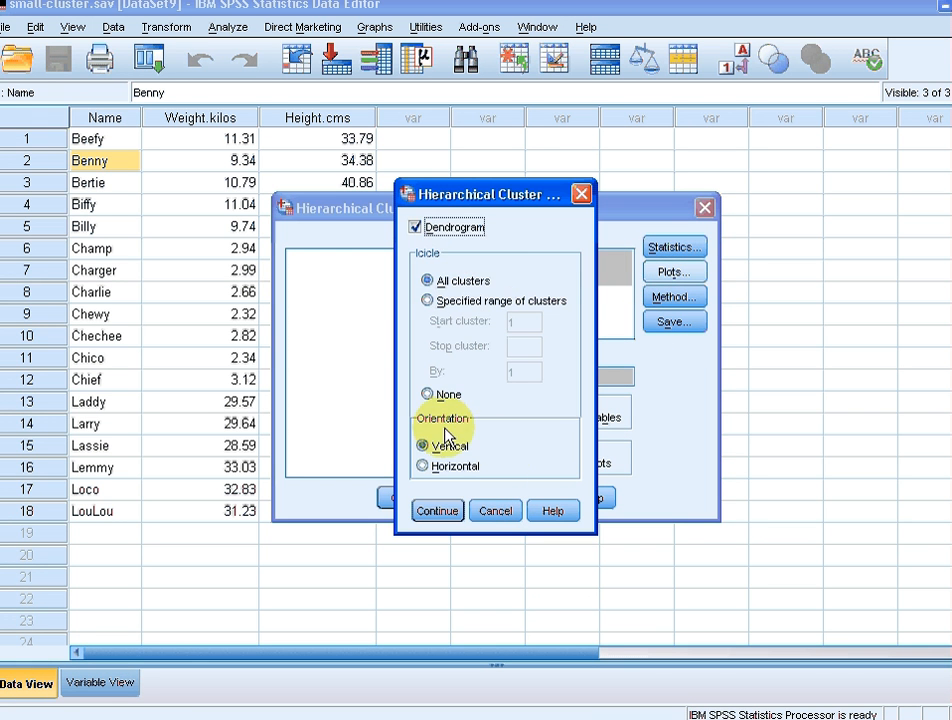
pyautogui.moveTo(432, 352)
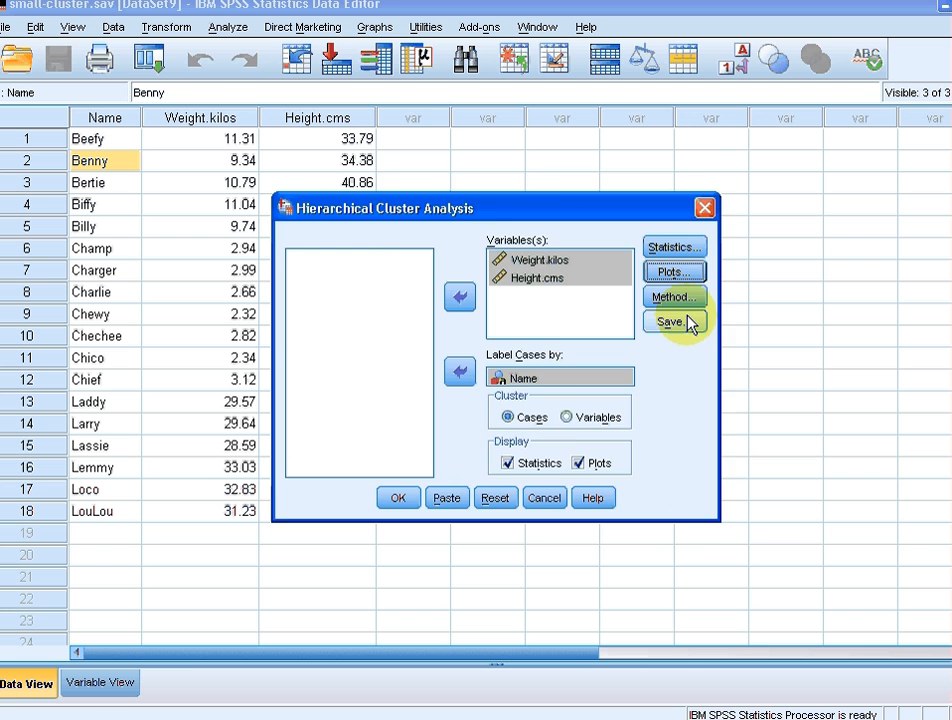
# Step: Set Ward's method, squared Euclidean distance and no standardization, then confirm
pyautogui.click(674, 296)
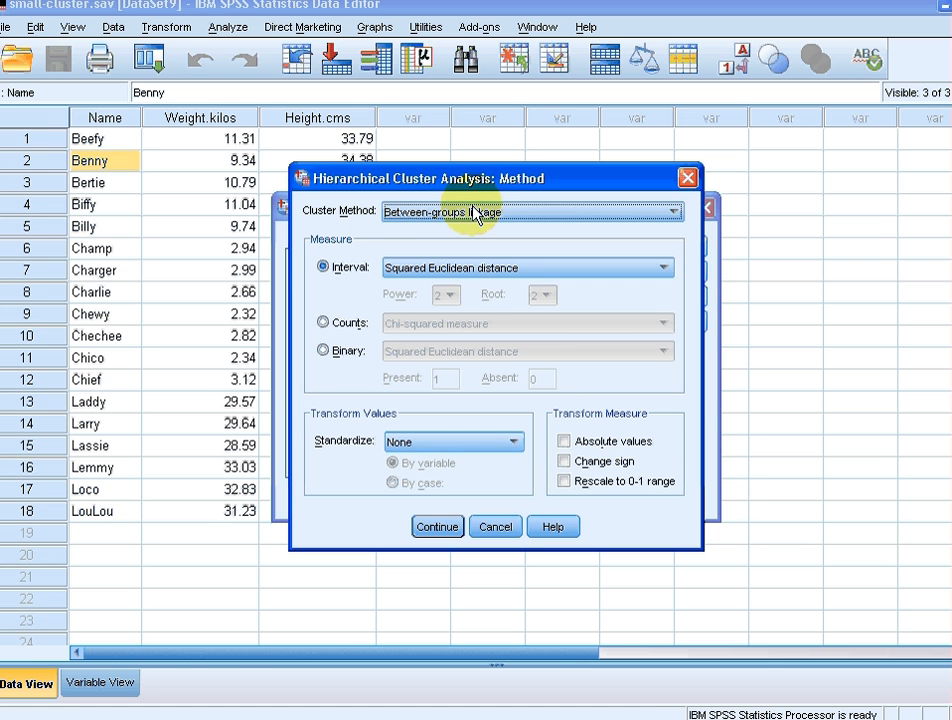
pyautogui.click(530, 211)
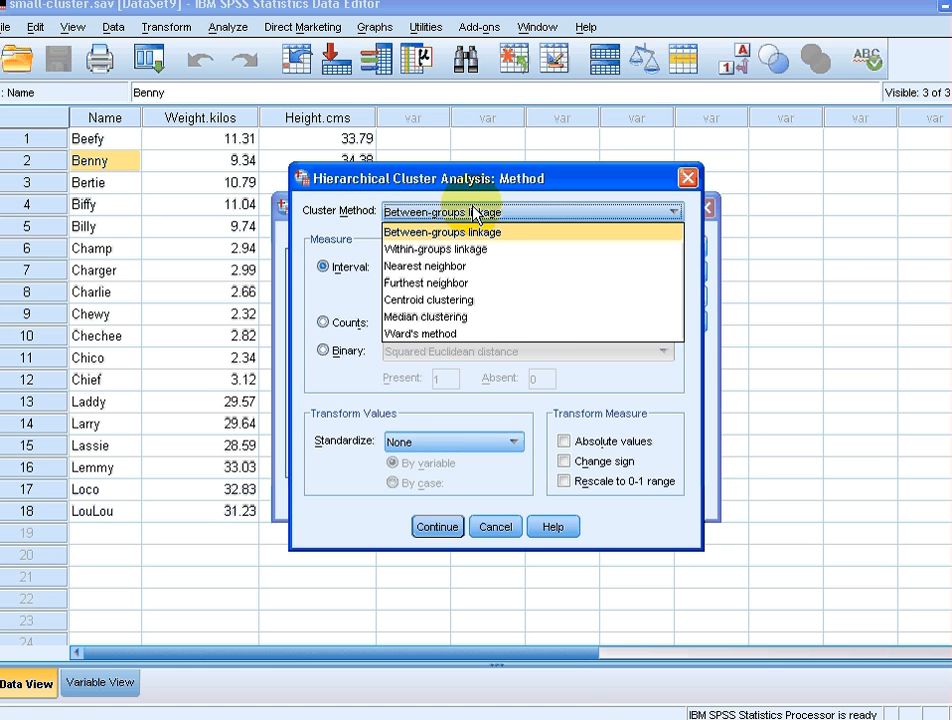
pyautogui.moveTo(462, 333)
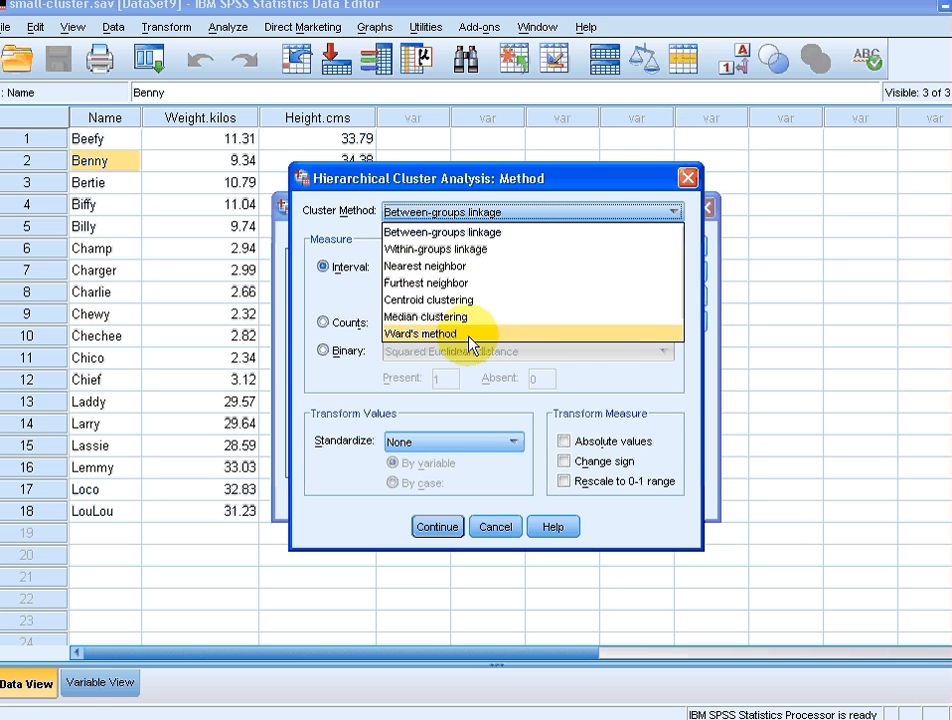
pyautogui.click(421, 333)
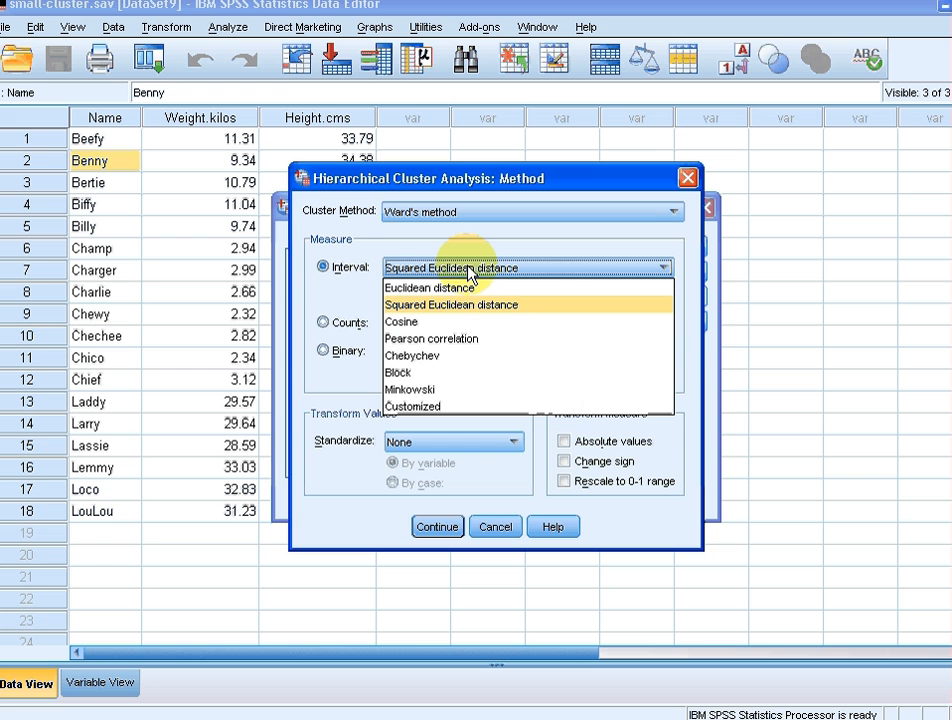
pyautogui.click(451, 304)
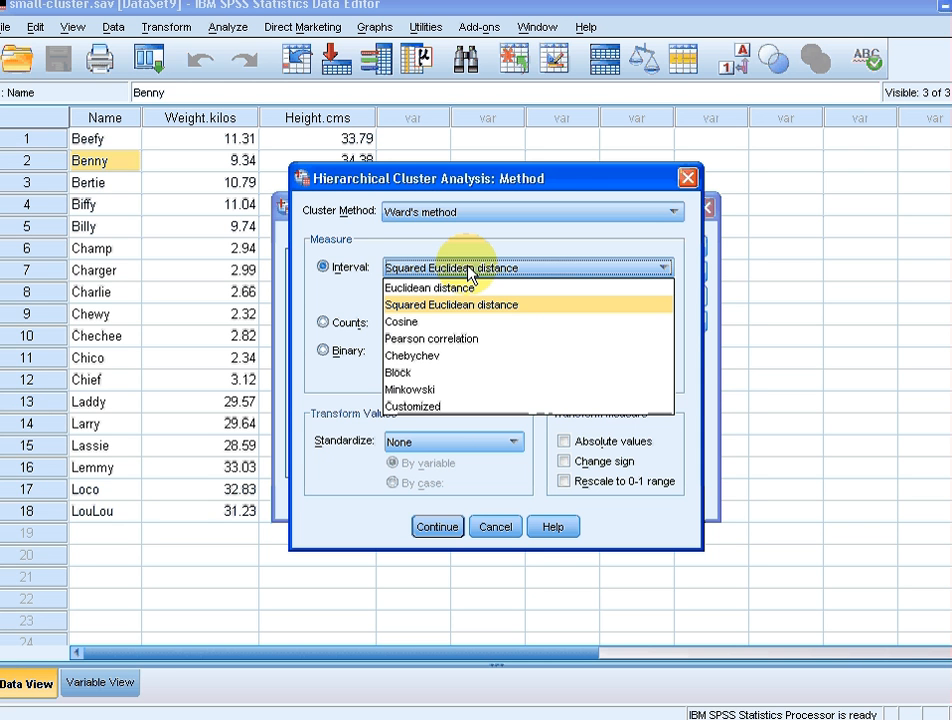
pyautogui.moveTo(467, 311)
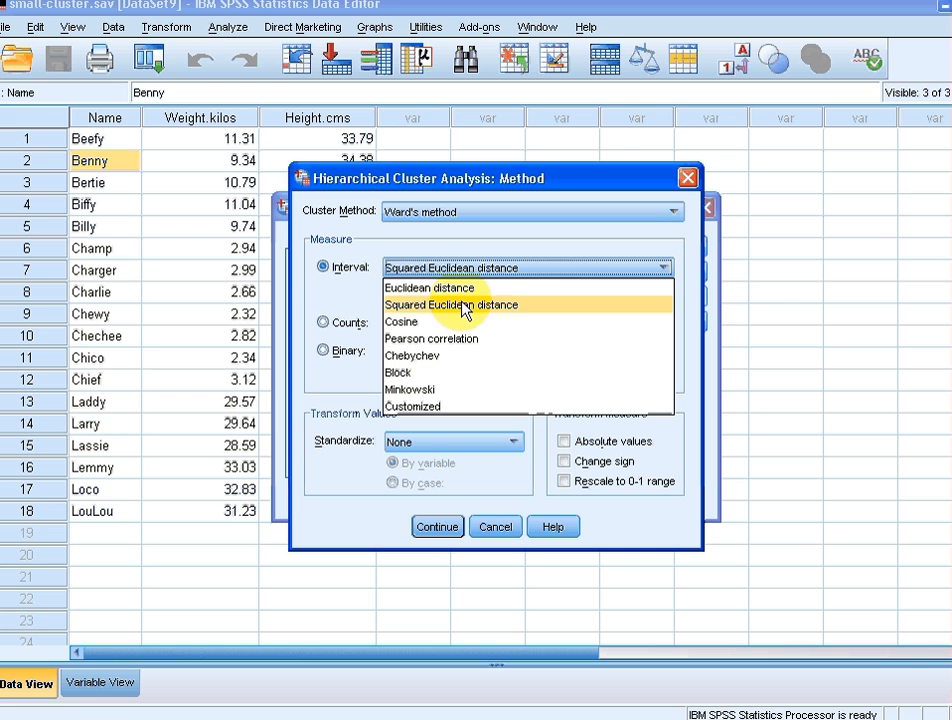
pyautogui.moveTo(428, 288)
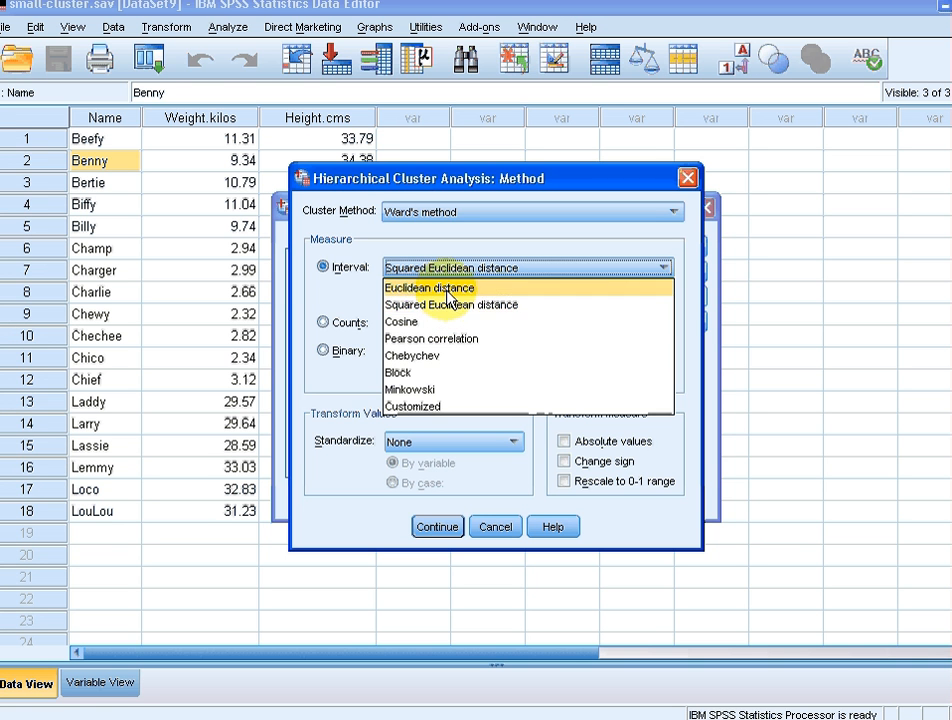
pyautogui.moveTo(430, 338)
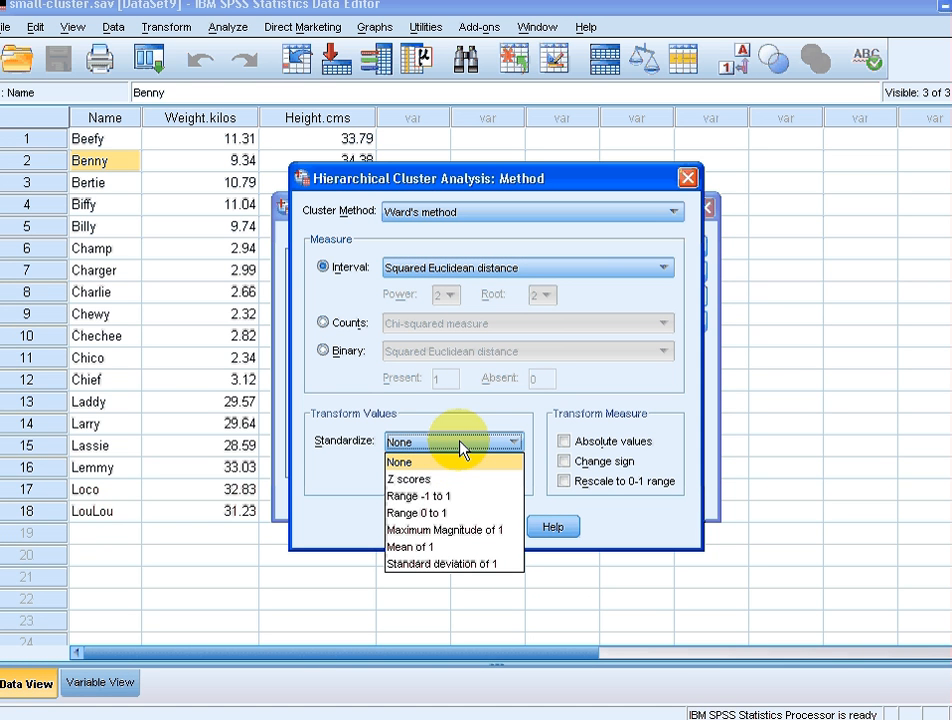
pyautogui.click(398, 461)
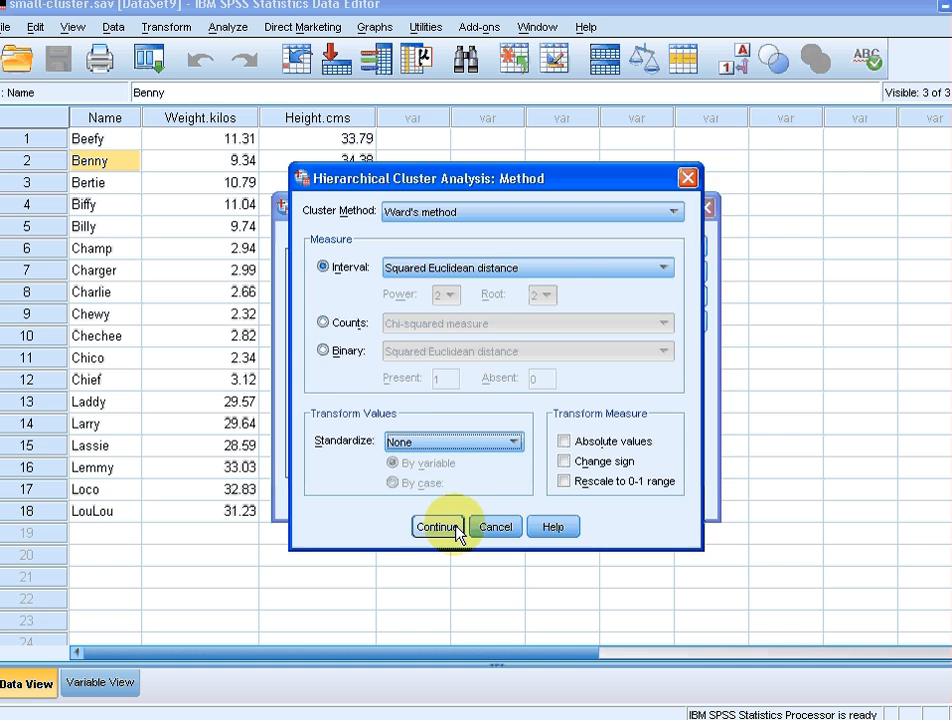
pyautogui.click(438, 527)
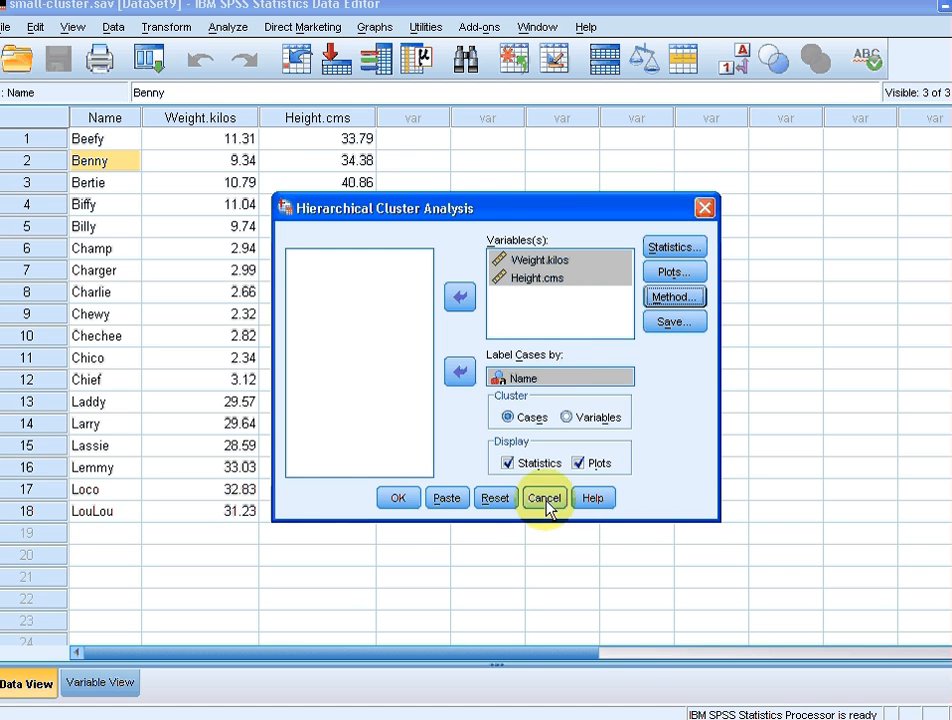
pyautogui.moveTo(398, 498)
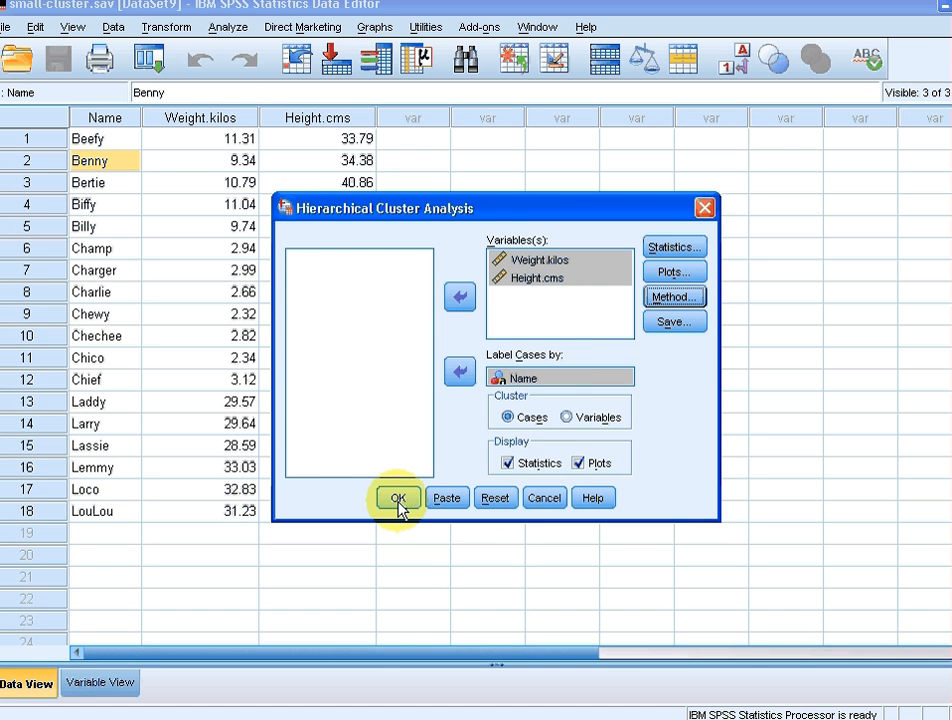
# Step: Run the analysis and scroll through the case summary and proximity matrix for 18 dogs
pyautogui.click(397, 497)
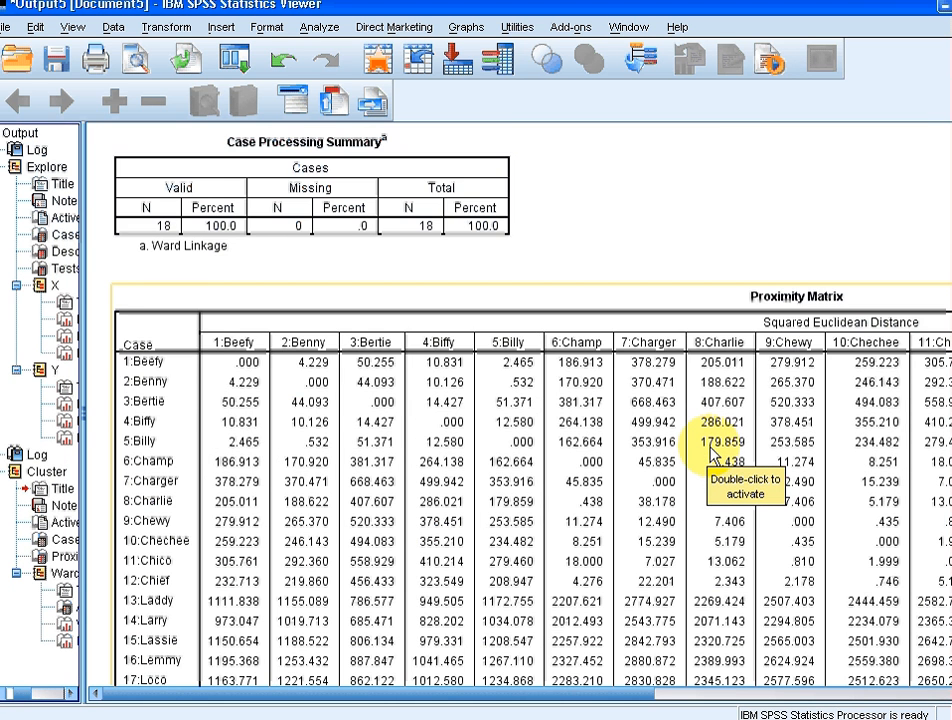
pyautogui.scroll(-3)
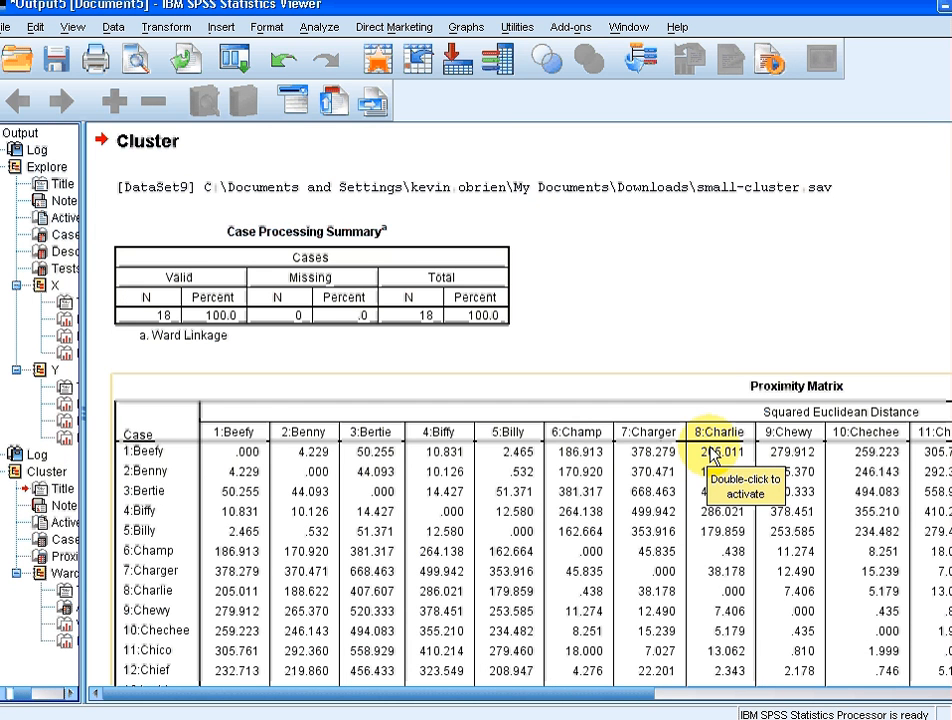
pyautogui.moveTo(820, 315)
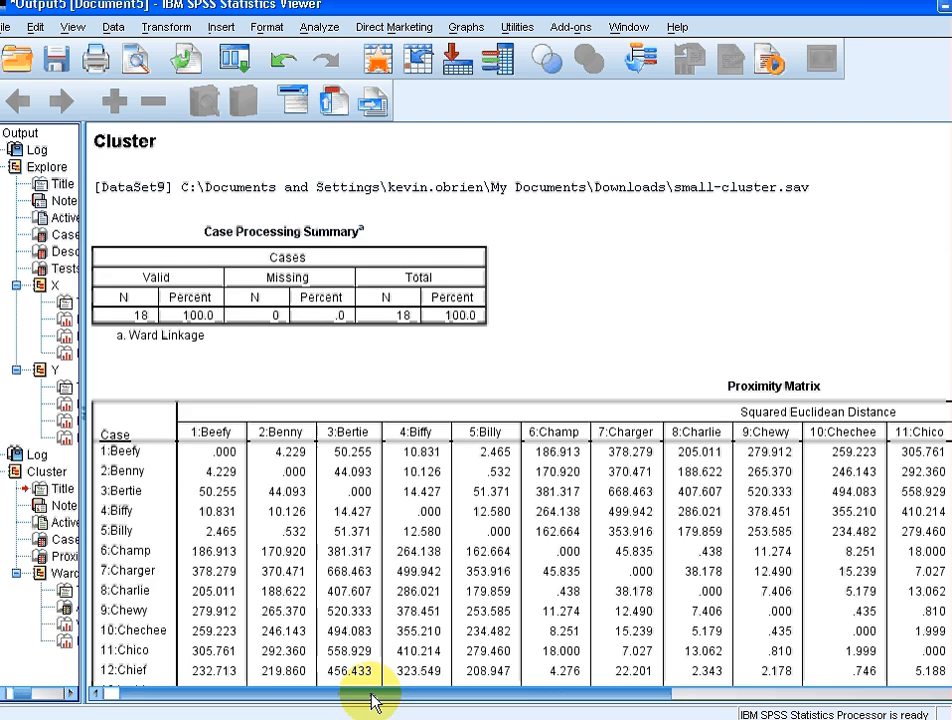
pyautogui.scroll(-3)
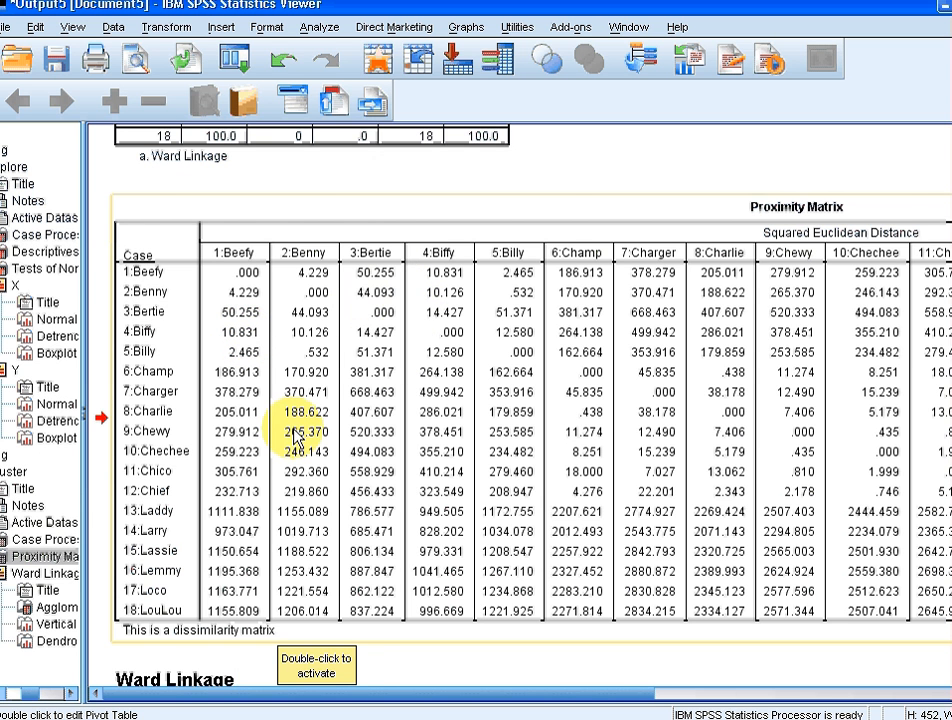
pyautogui.scroll(-3)
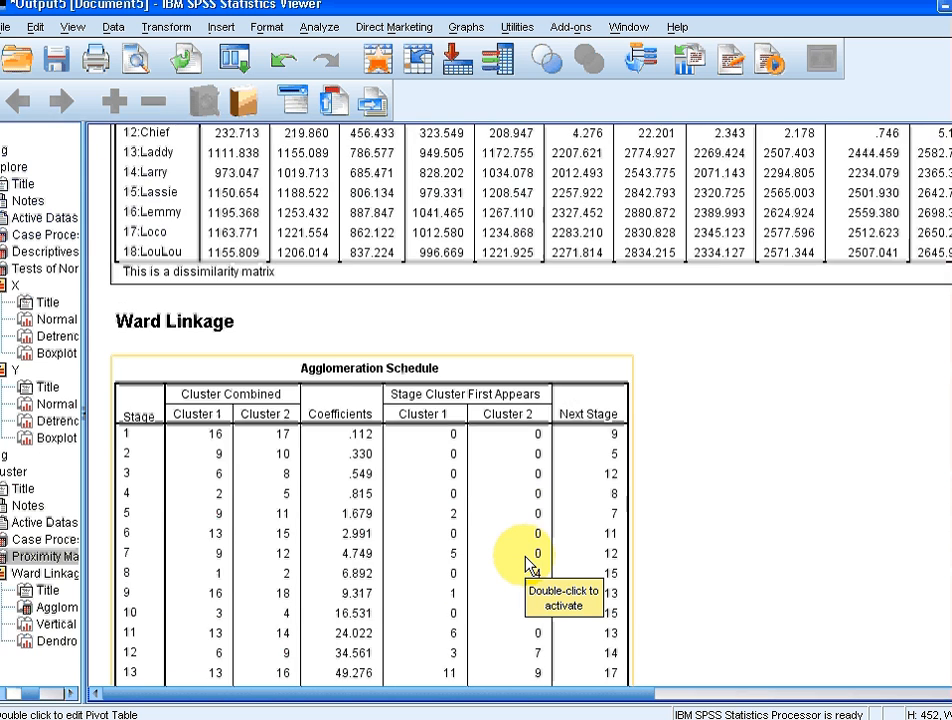
pyautogui.scroll(-3)
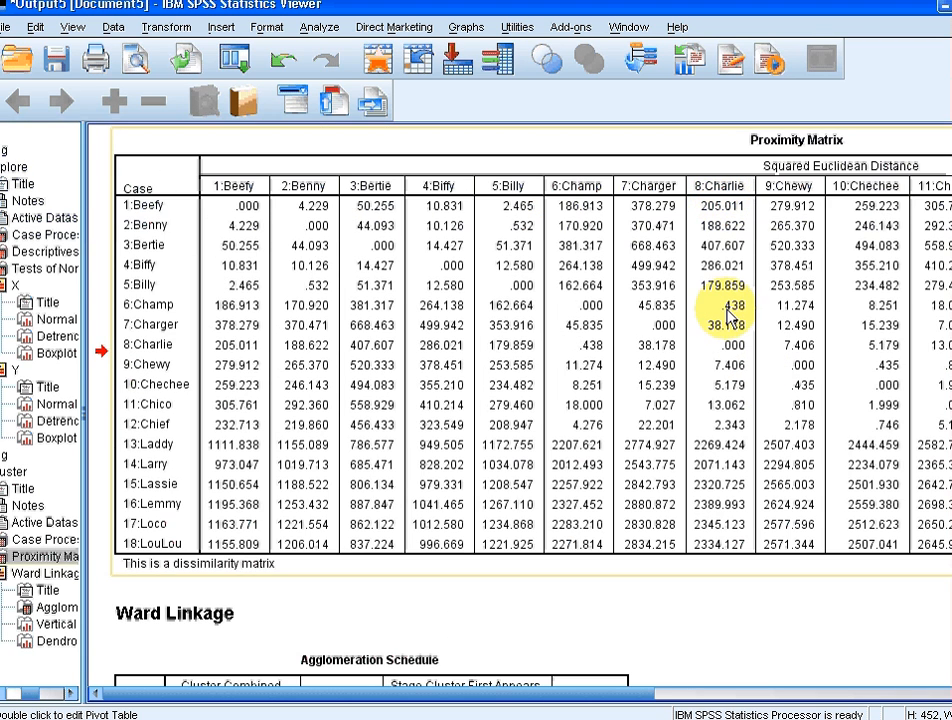
pyautogui.moveTo(727, 315)
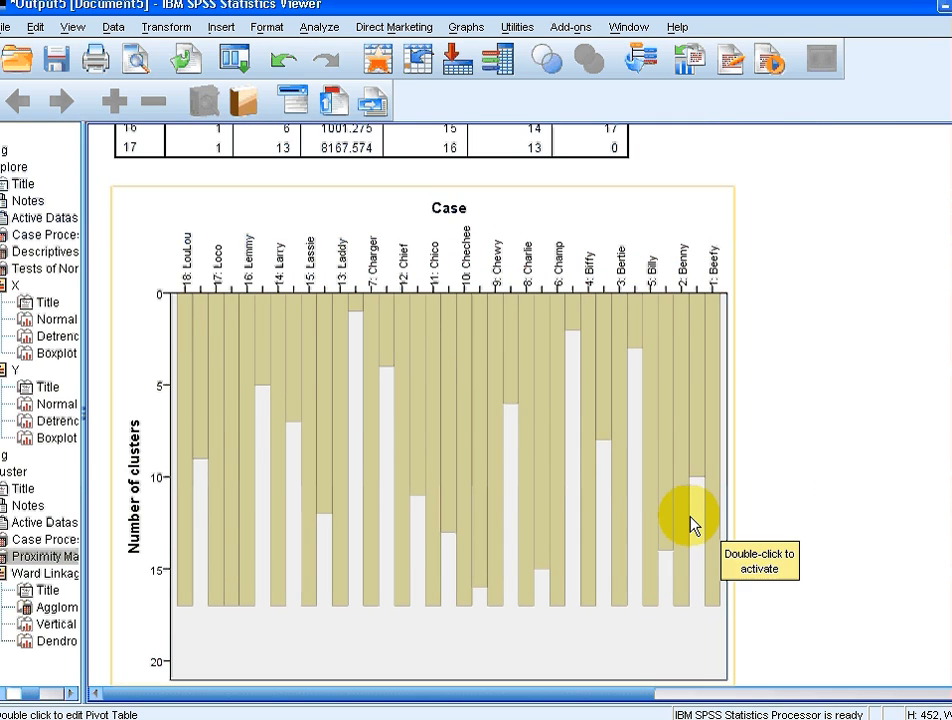
pyautogui.moveTo(369, 326)
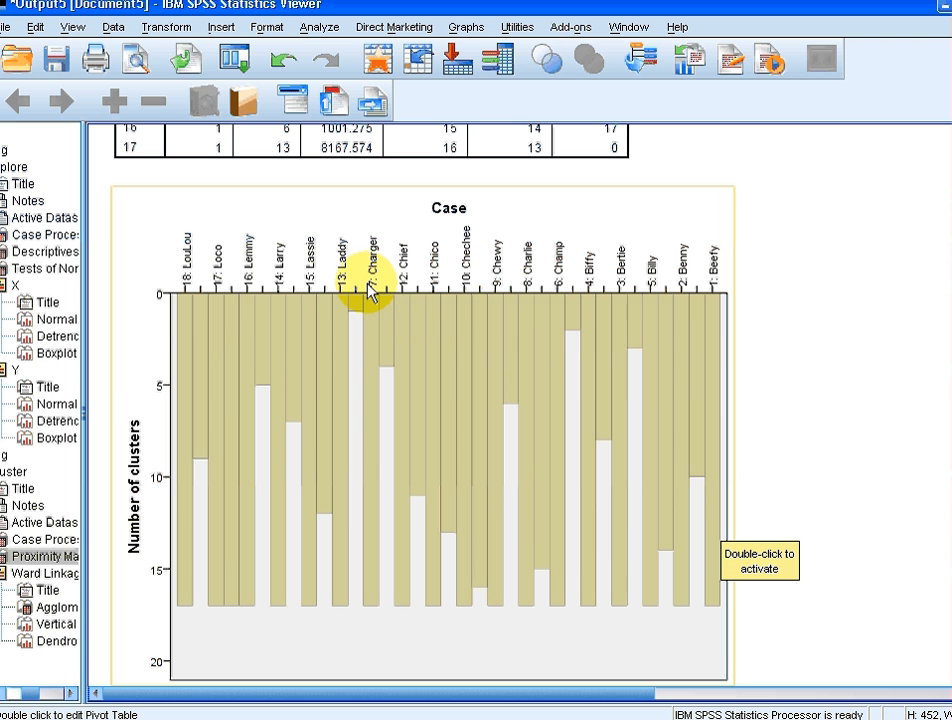
pyautogui.moveTo(425, 303)
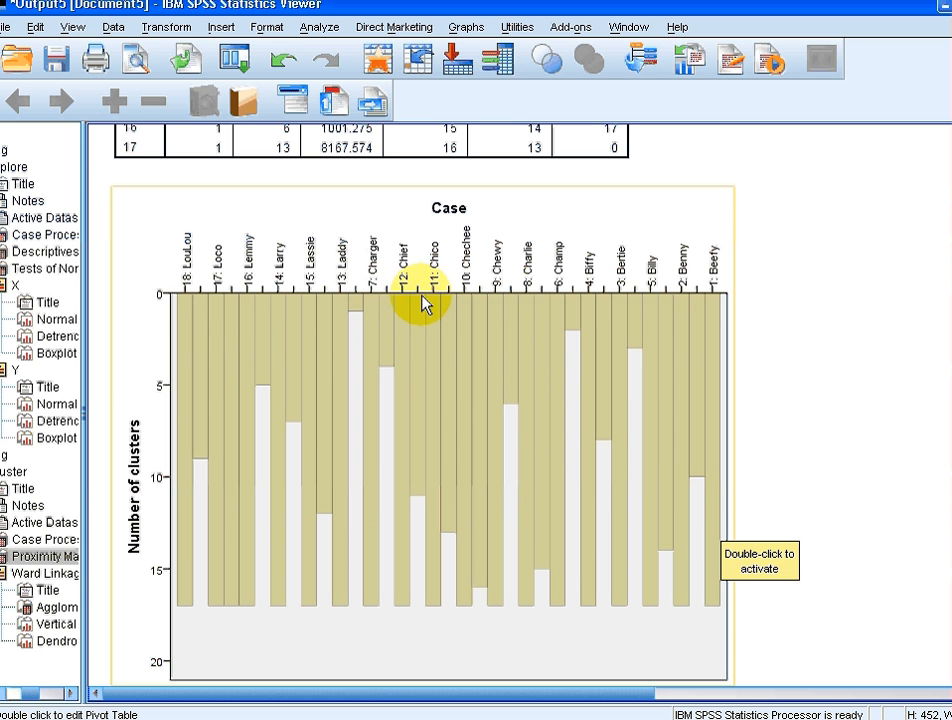
pyautogui.moveTo(210, 270)
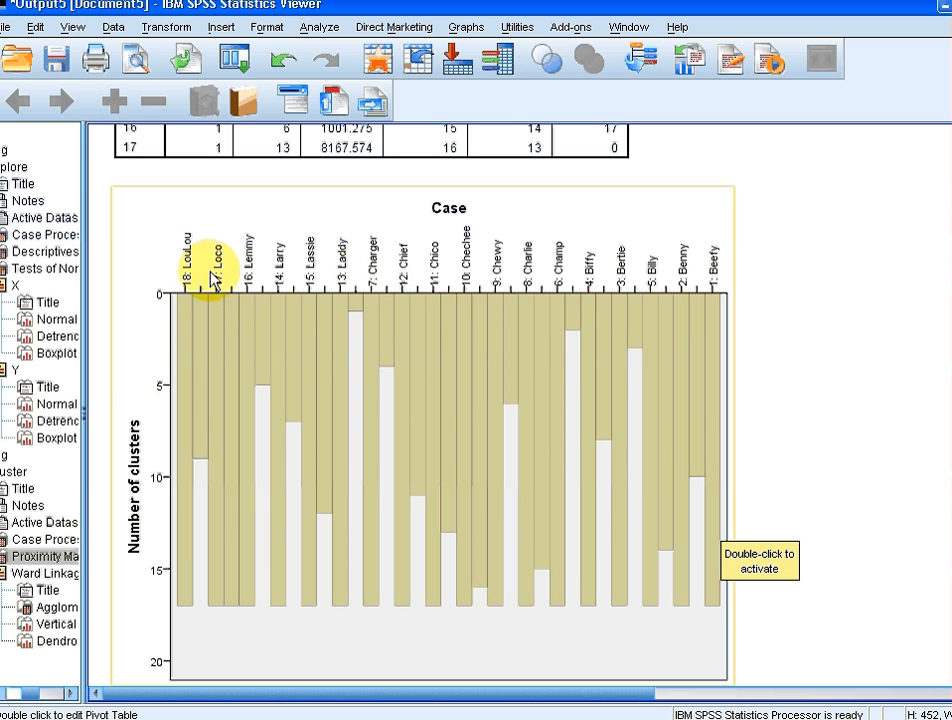
pyautogui.moveTo(218, 293)
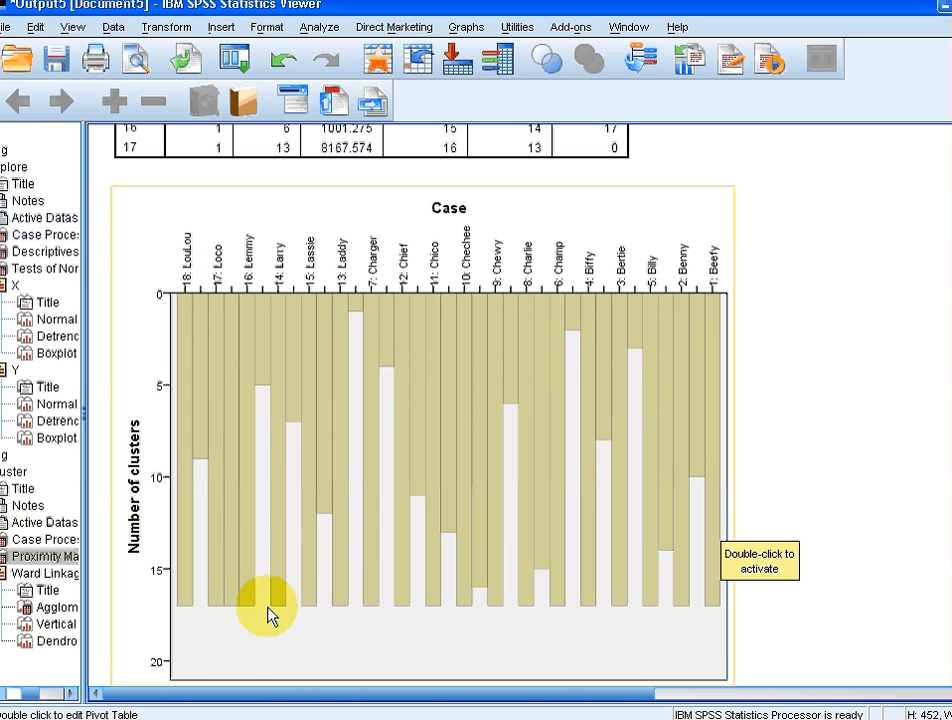
pyautogui.moveTo(238, 609)
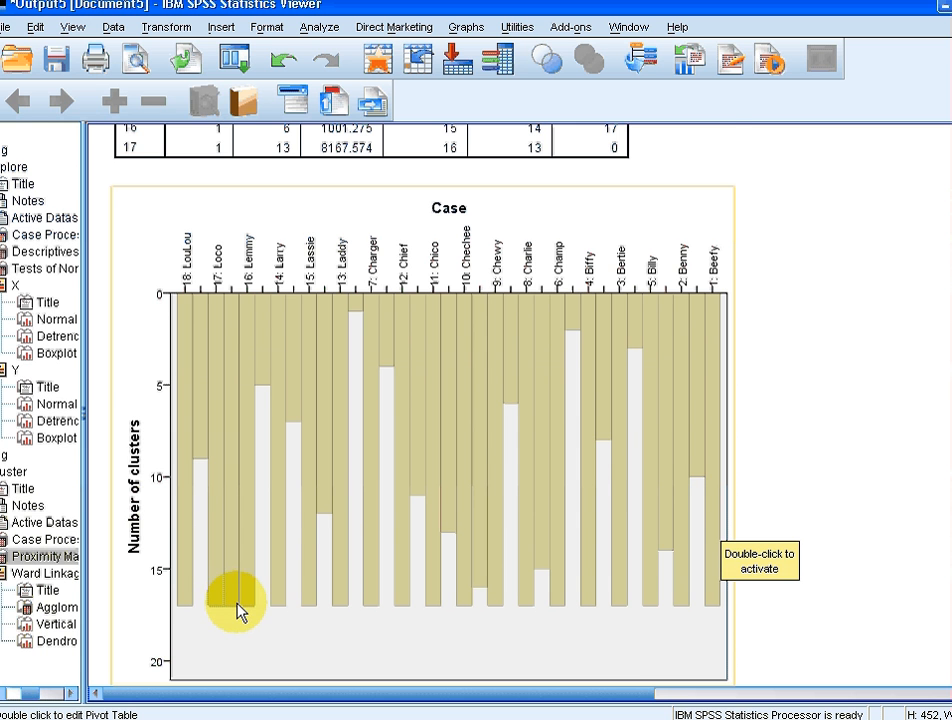
pyautogui.scroll(-3)
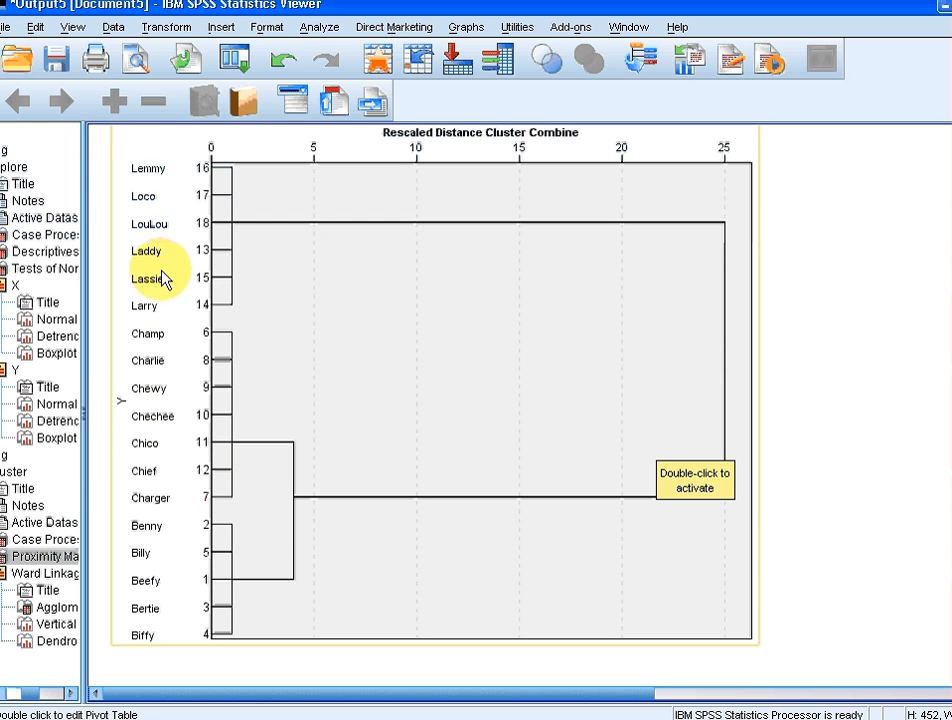
pyautogui.moveTo(160, 370)
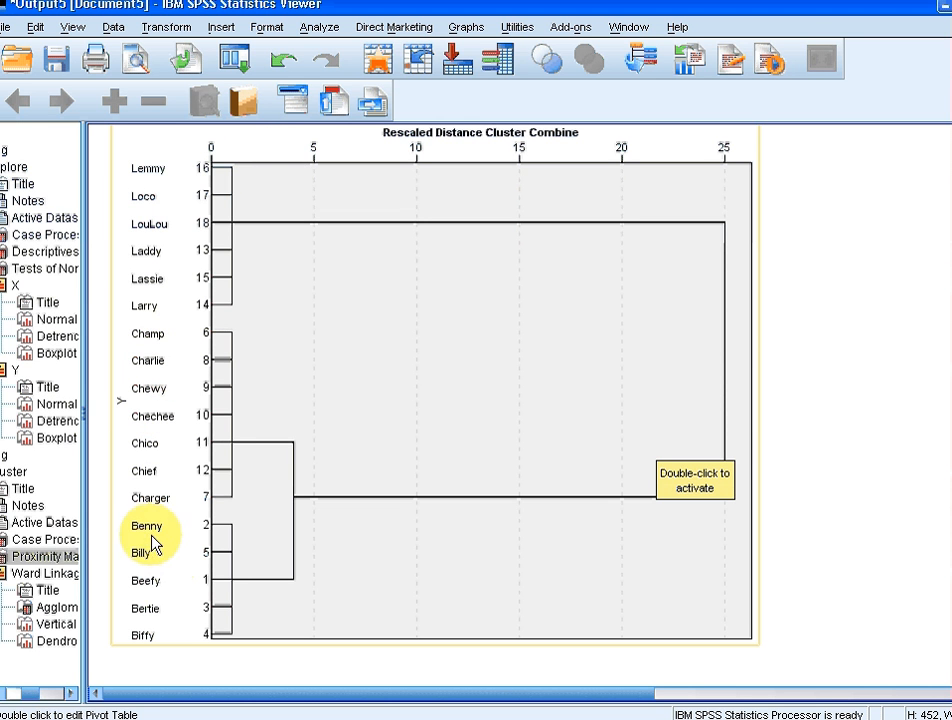
pyautogui.moveTo(153, 583)
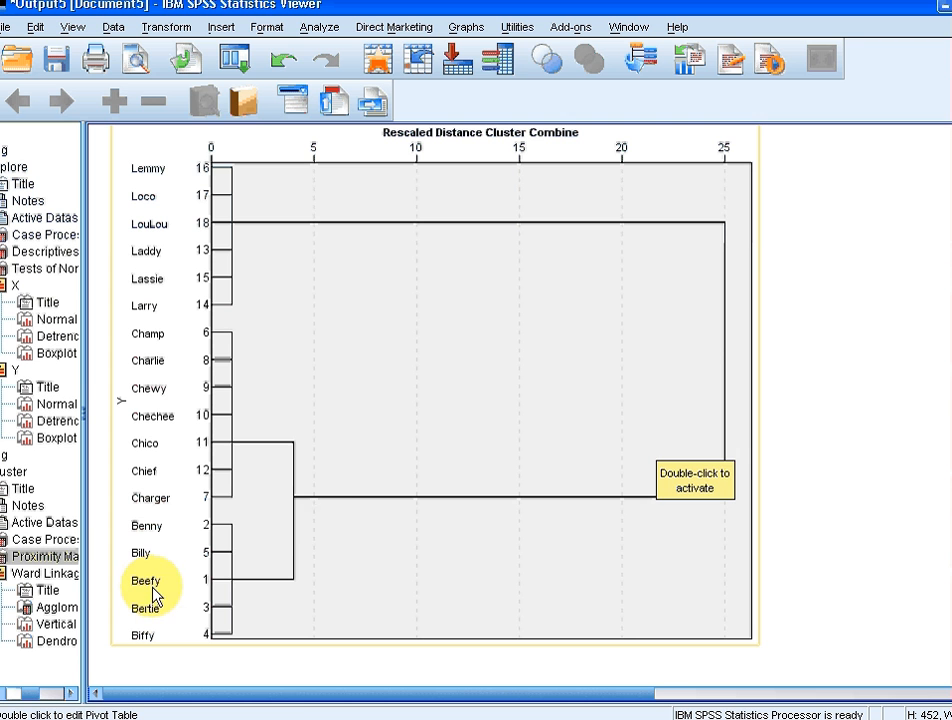
pyautogui.moveTo(240, 650)
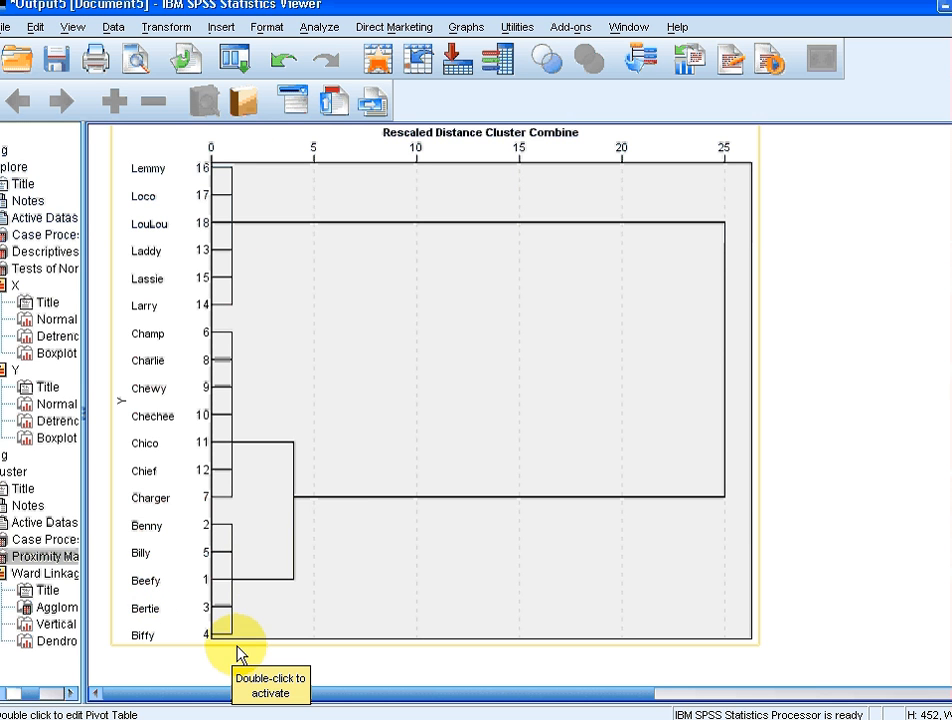
pyautogui.moveTo(135, 497)
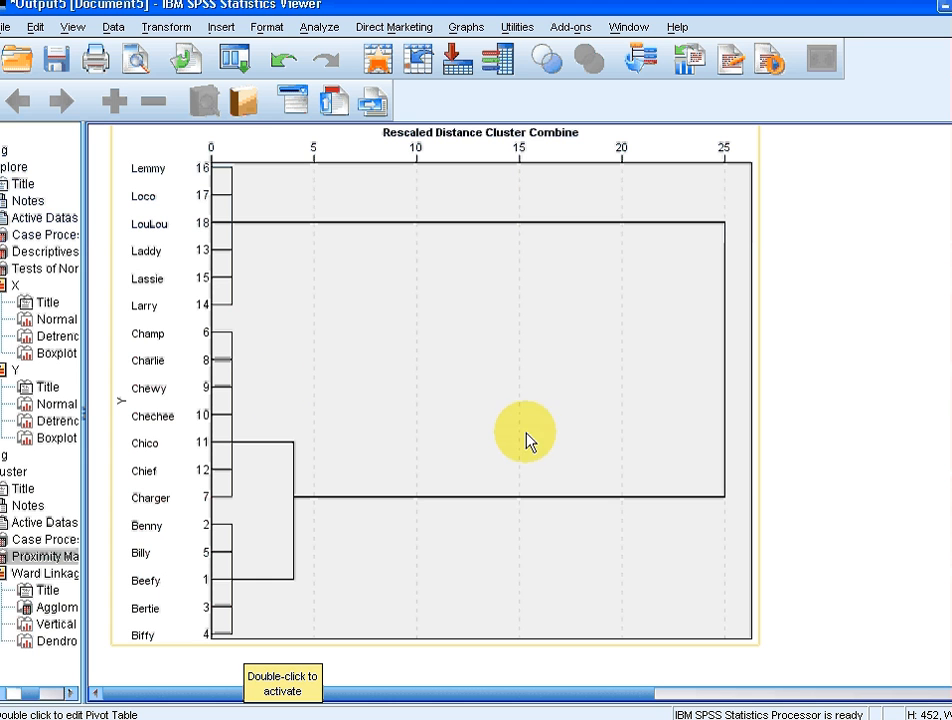
pyautogui.moveTo(335, 455)
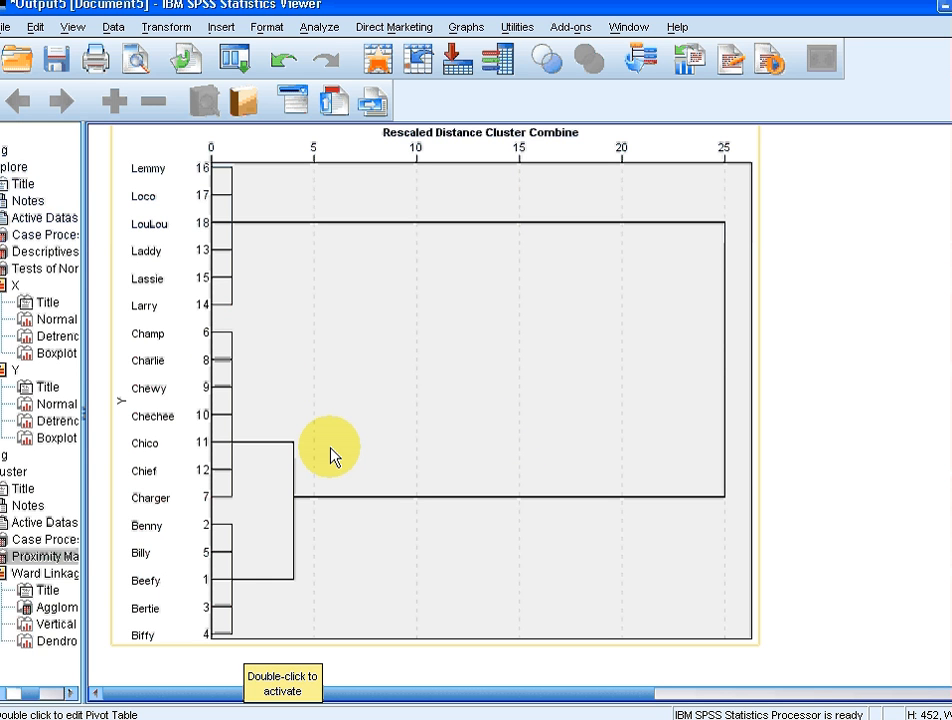